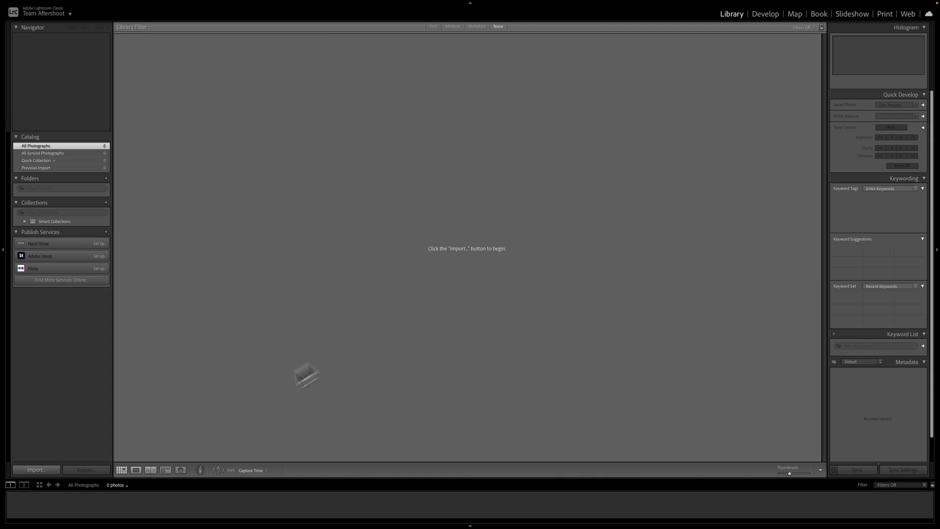
Import the photos into the catalog, check the keyword sets, and move to Develop
left_click(36, 469)
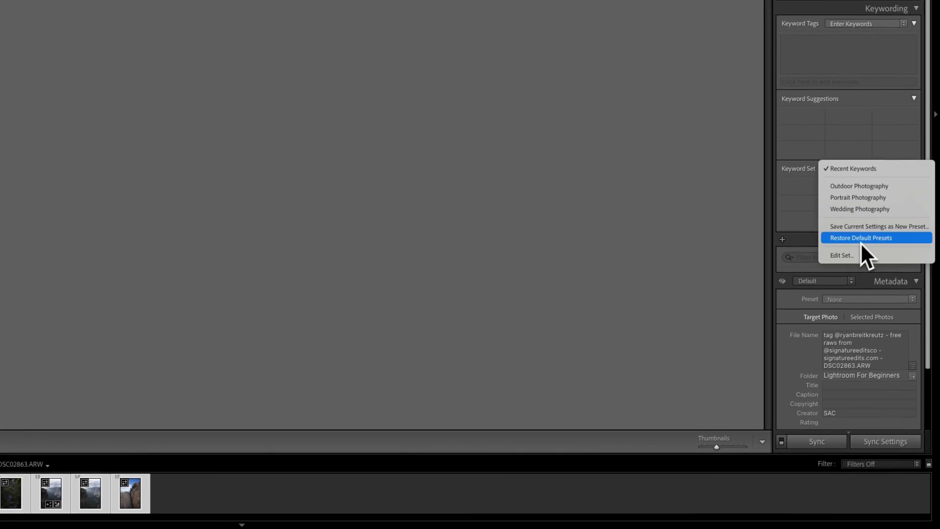
left_click(860, 237)
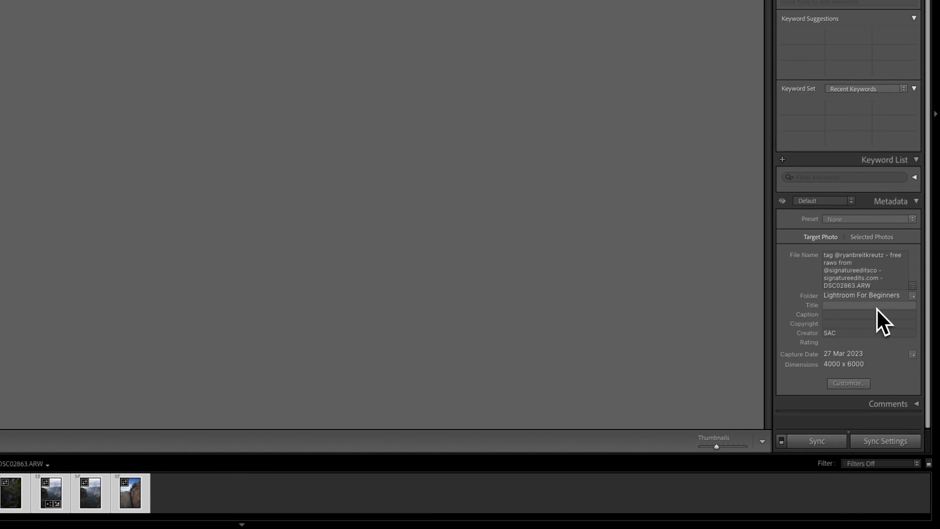
left_click(765, 13)
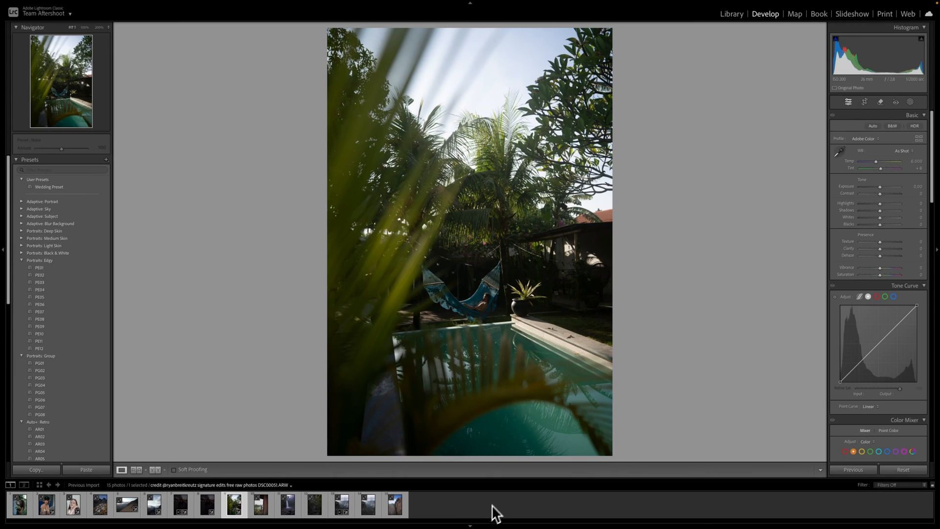
mouse_move(867, 112)
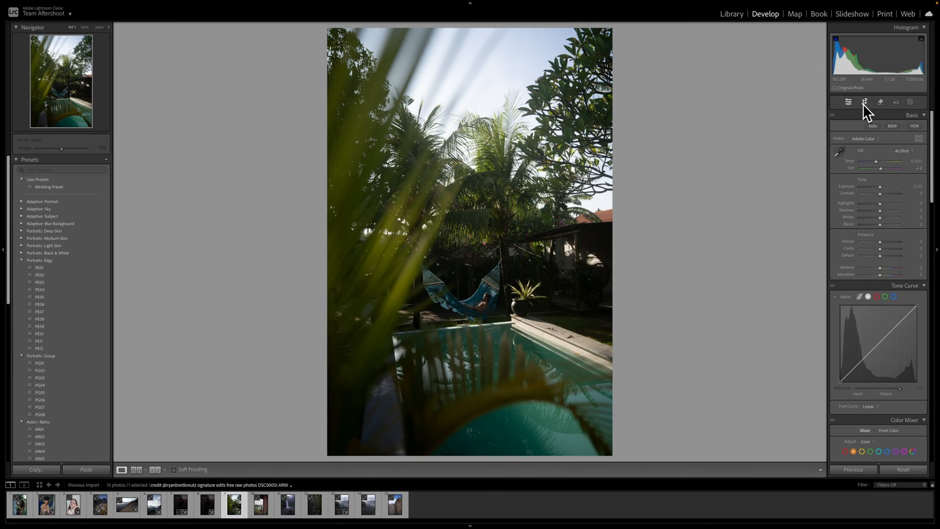
Straighten the palm-and-pool photo to about 0.74° with the Original aspect ratio kept
left_click(863, 101)
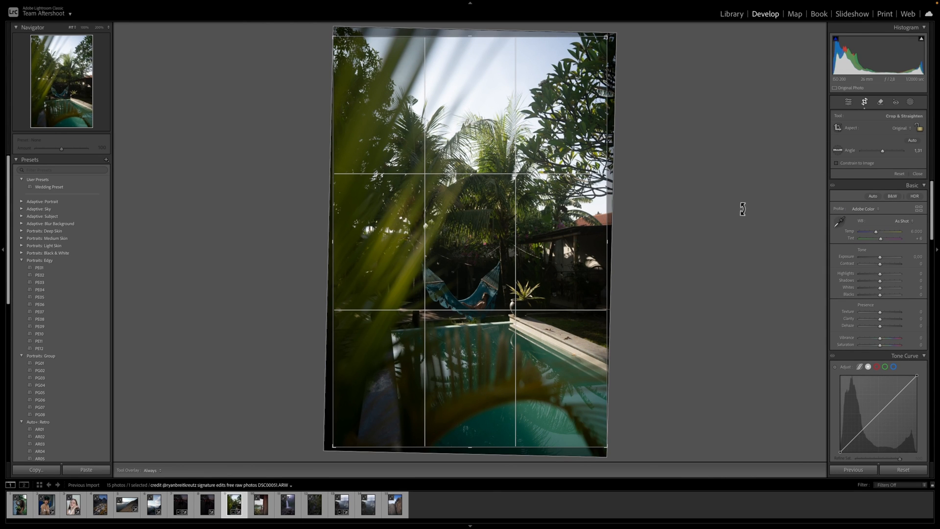
left_click(902, 127)
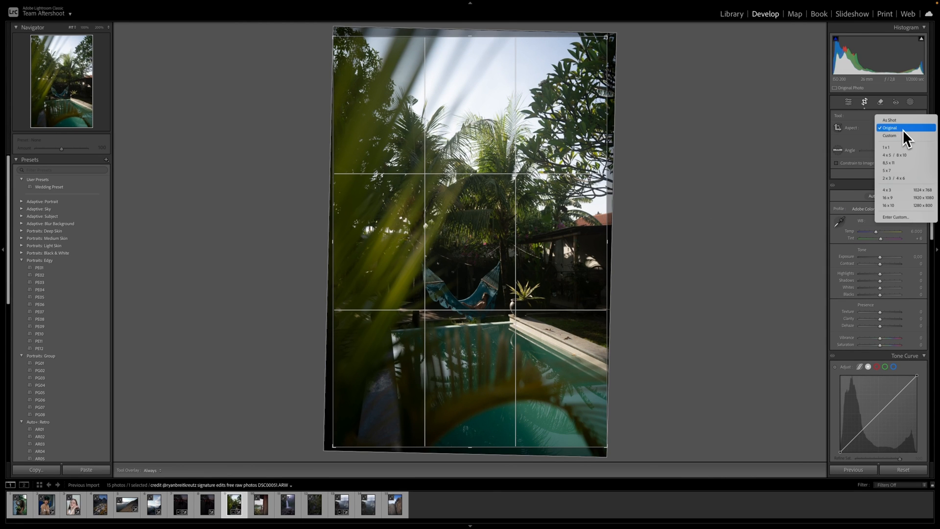
mouse_move(893, 198)
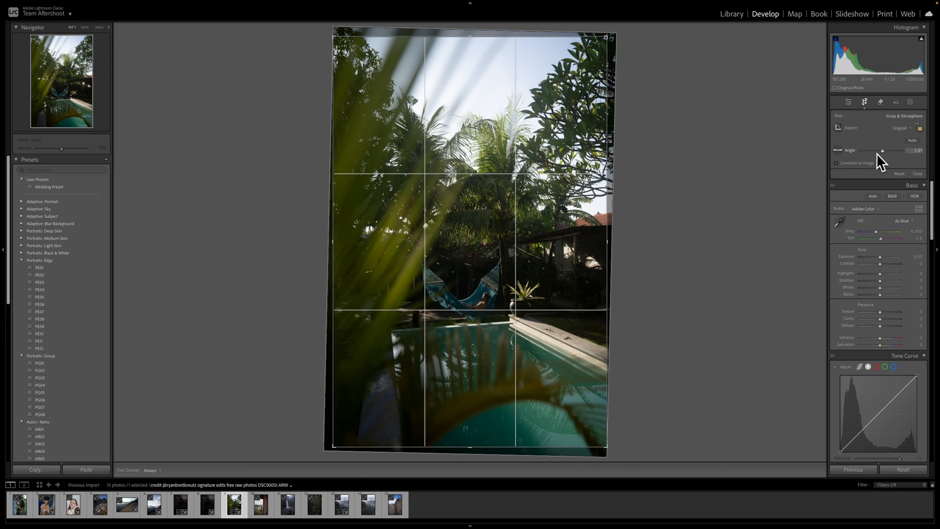
left_click_drag(882, 151, 878, 151)
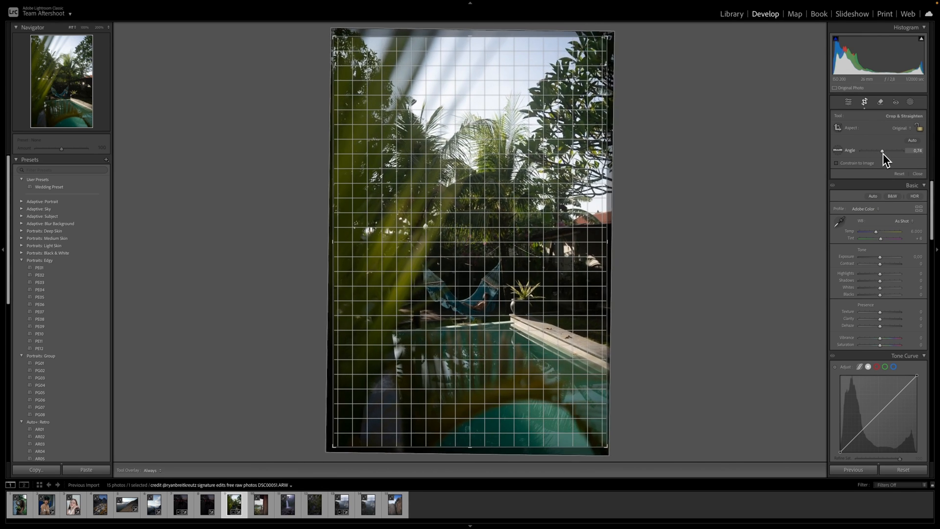
left_click(287, 503)
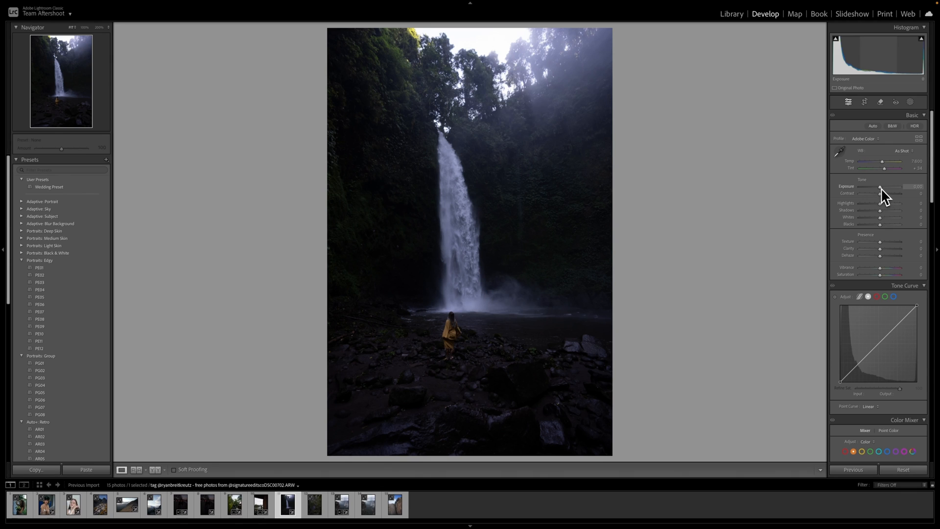
Brighten the waterfall photo: exposure +1.00, highlights -34, shadows +50
left_click_drag(881, 189, 890, 188)
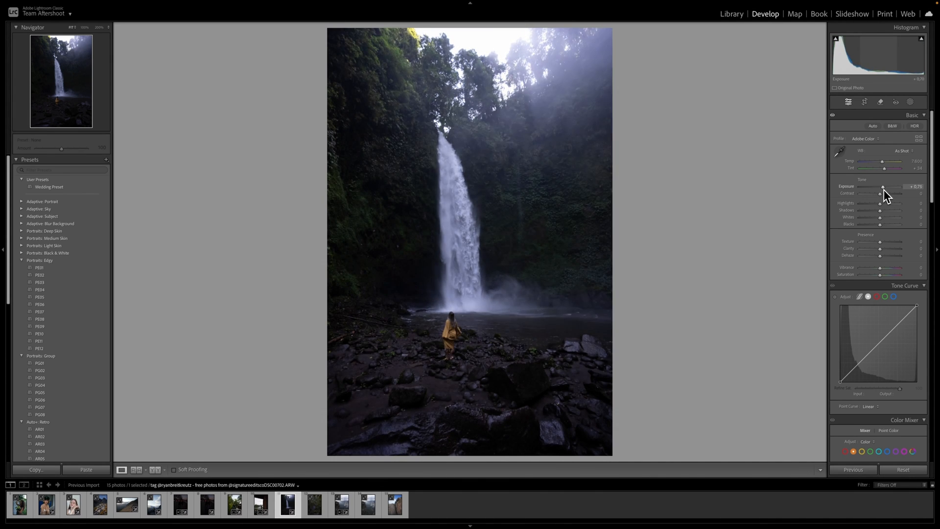
left_click_drag(879, 186, 887, 186)
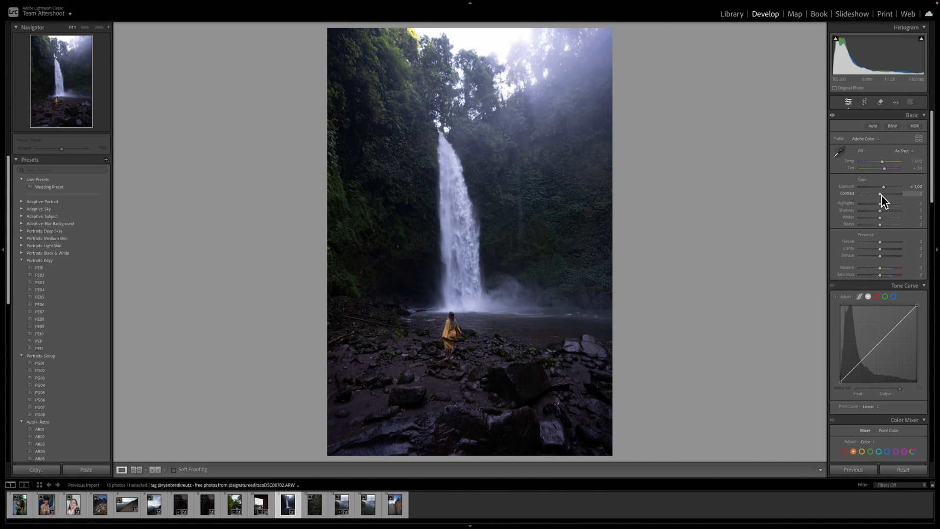
left_click_drag(887, 193, 878, 193)
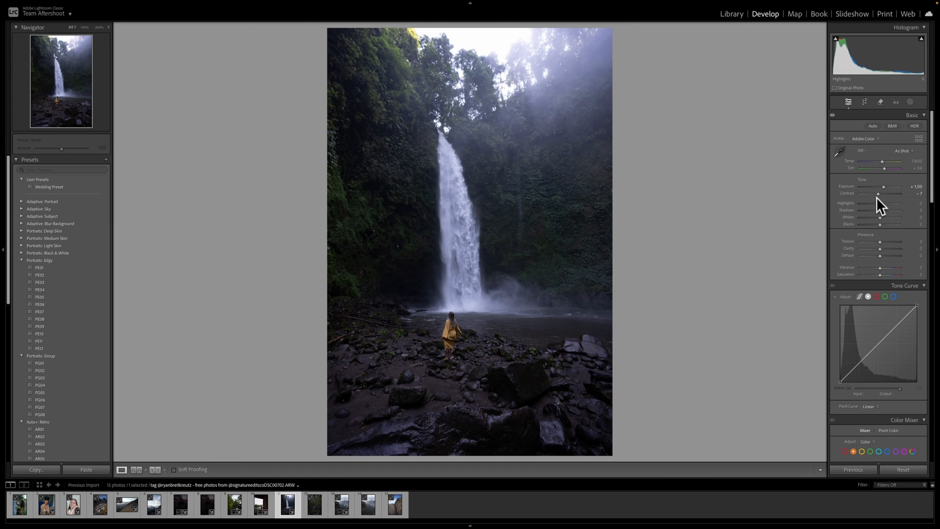
left_click_drag(893, 217, 884, 217)
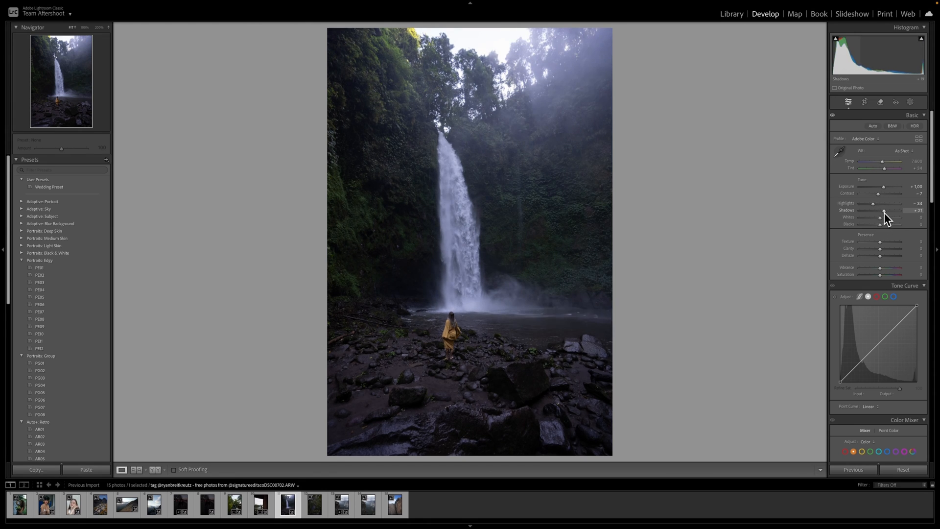
left_click_drag(883, 210, 896, 210)
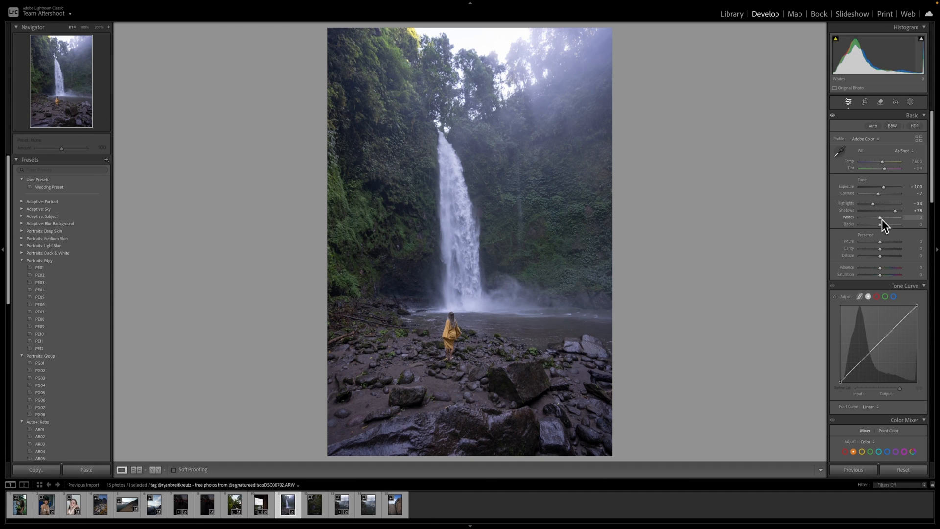
Set whites +58, blacks -44 and contrast +31, then move to the jungle bridge photo
left_click_drag(893, 223, 869, 223)
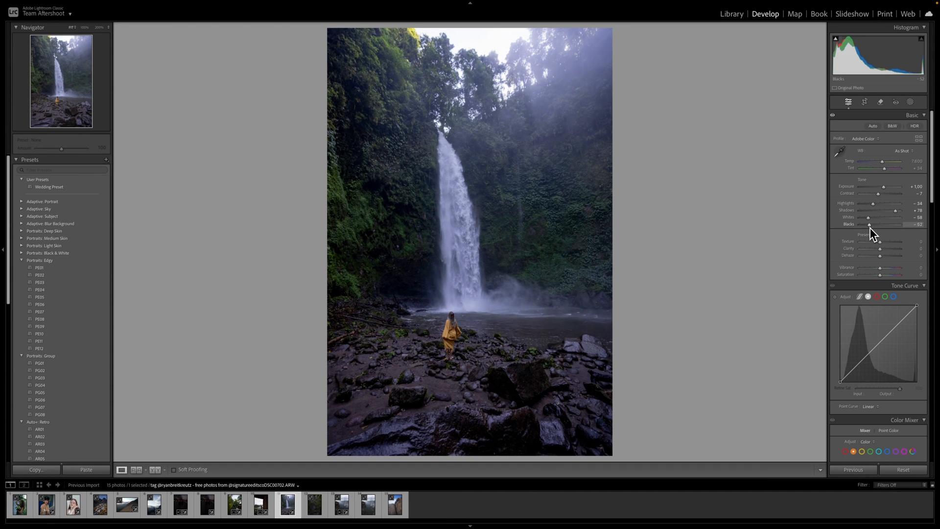
left_click_drag(869, 224, 874, 223)
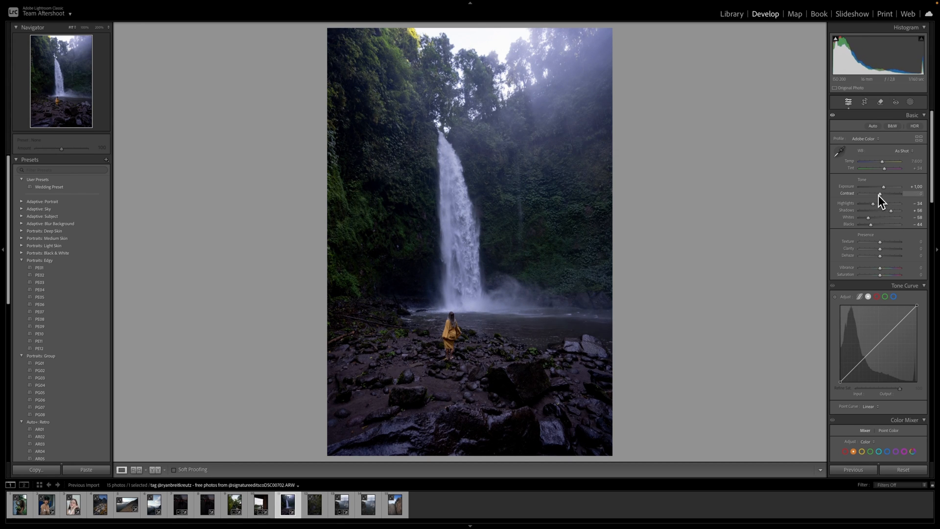
left_click_drag(875, 186, 885, 186)
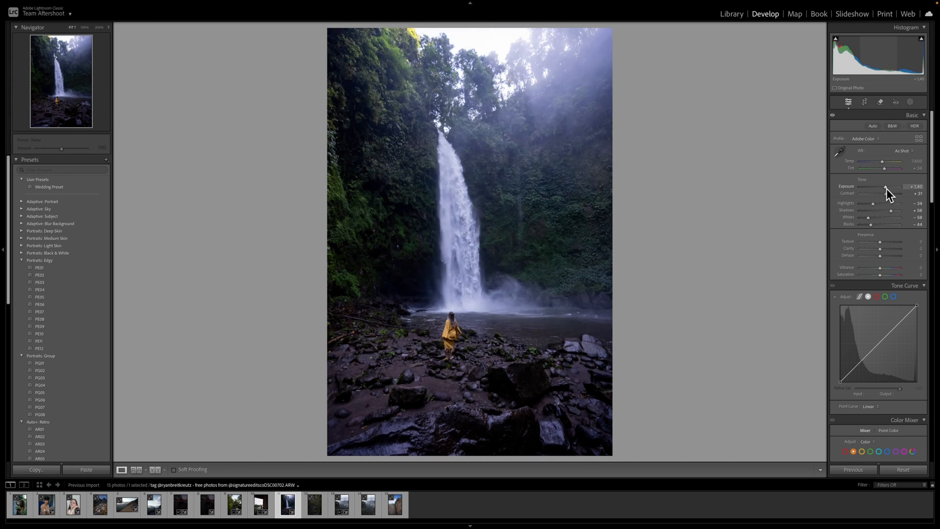
left_click(315, 503)
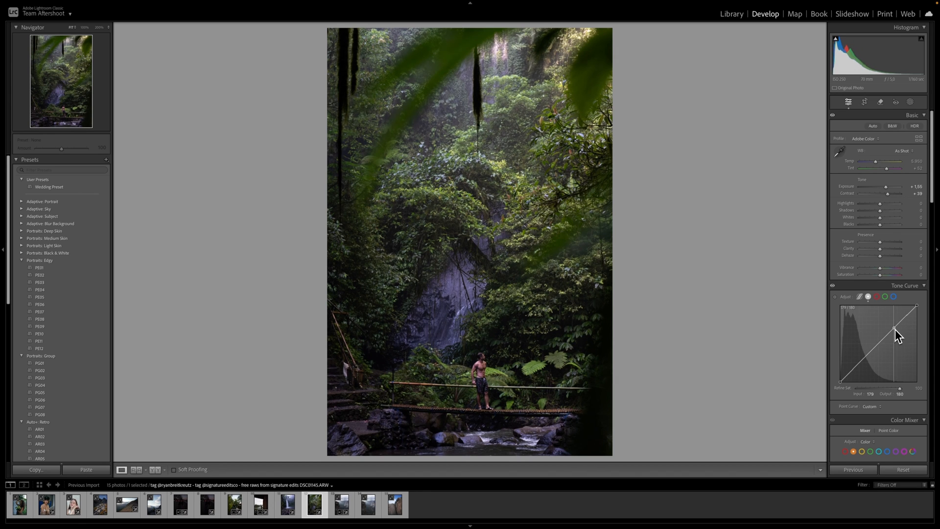
Shape the jungle bridge photo's tone curve: brighter upper tones and a lifted black point
left_click_drag(896, 334, 870, 361)
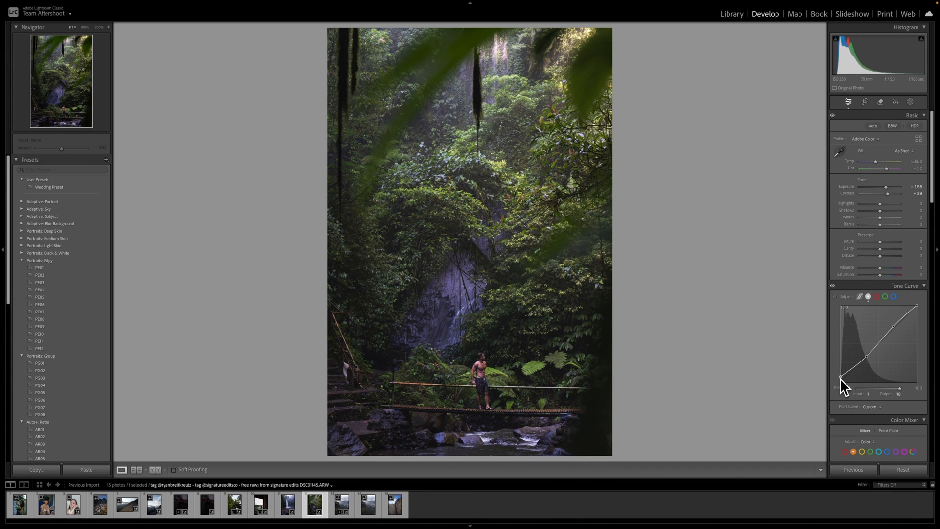
left_click_drag(827, 378, 826, 379)
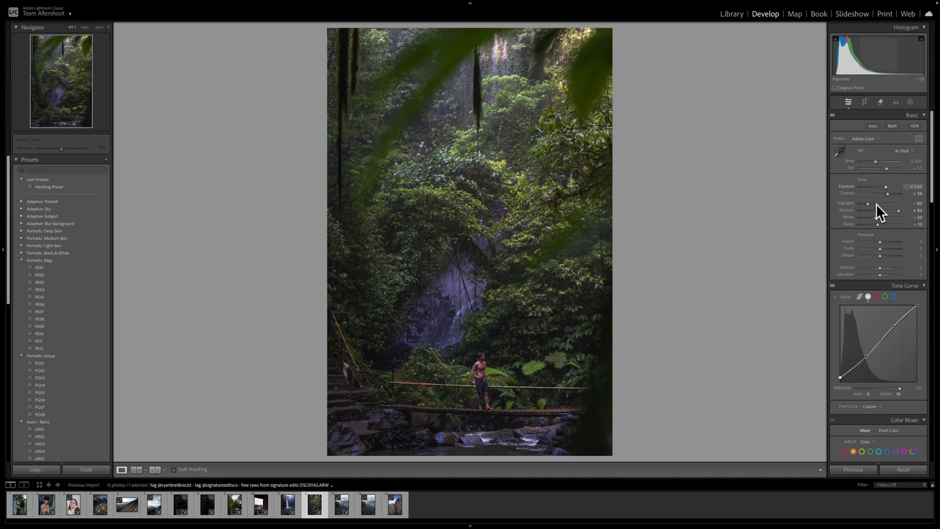
Give the jungle bridge photo a warmer temperature and greener tint white balance
left_click_drag(876, 162, 882, 161)
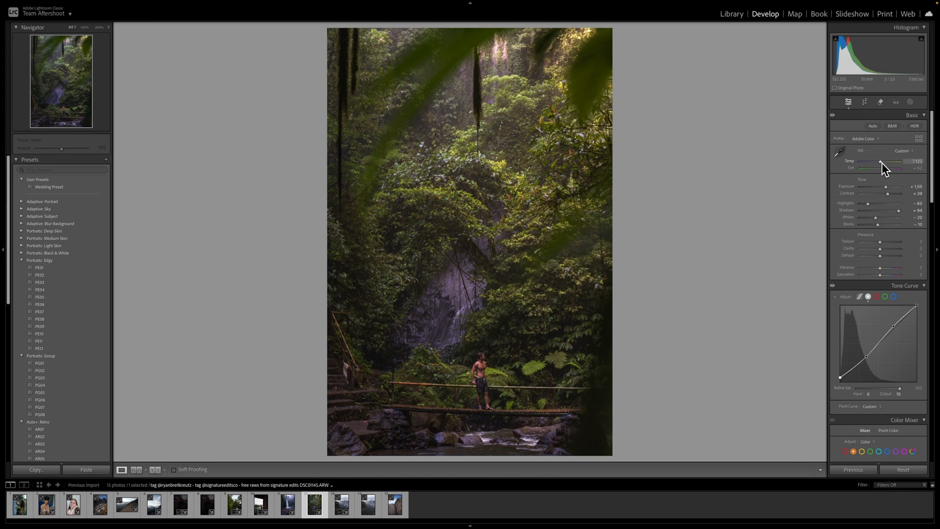
left_click_drag(902, 168, 880, 168)
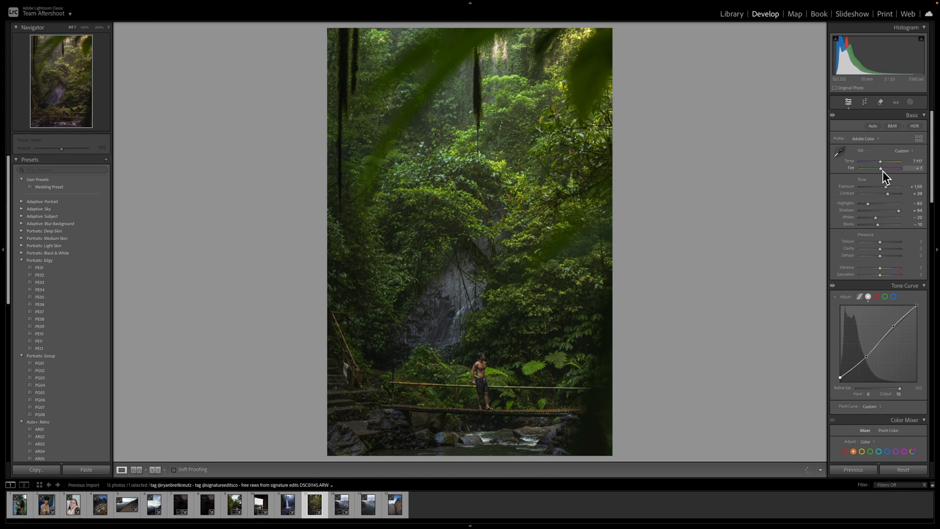
left_click_drag(881, 161, 879, 162)
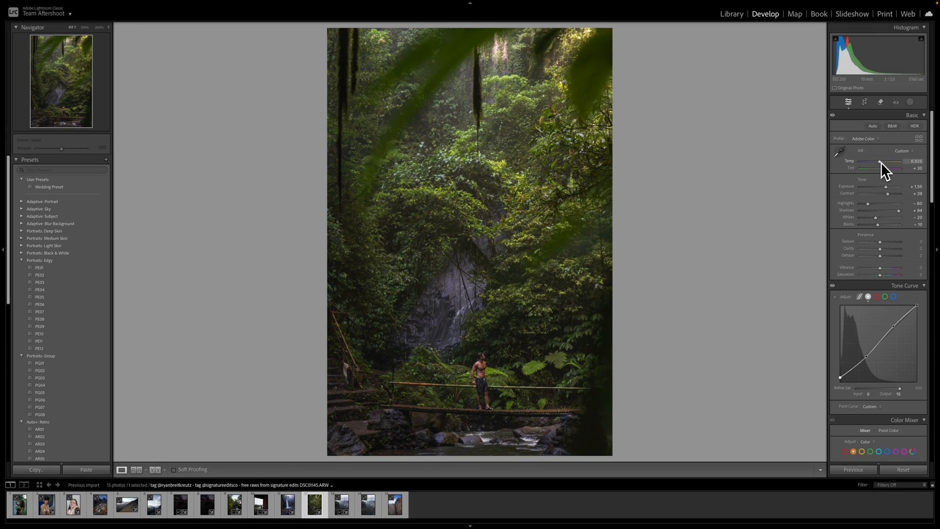
left_click_drag(896, 161, 878, 162)
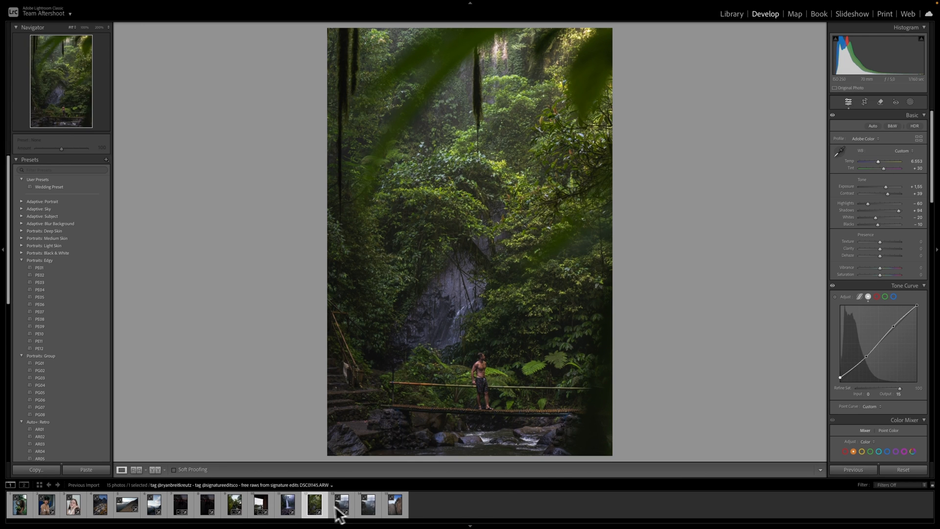
Adjust the waterfall photo's white balance temperature
left_click(287, 503)
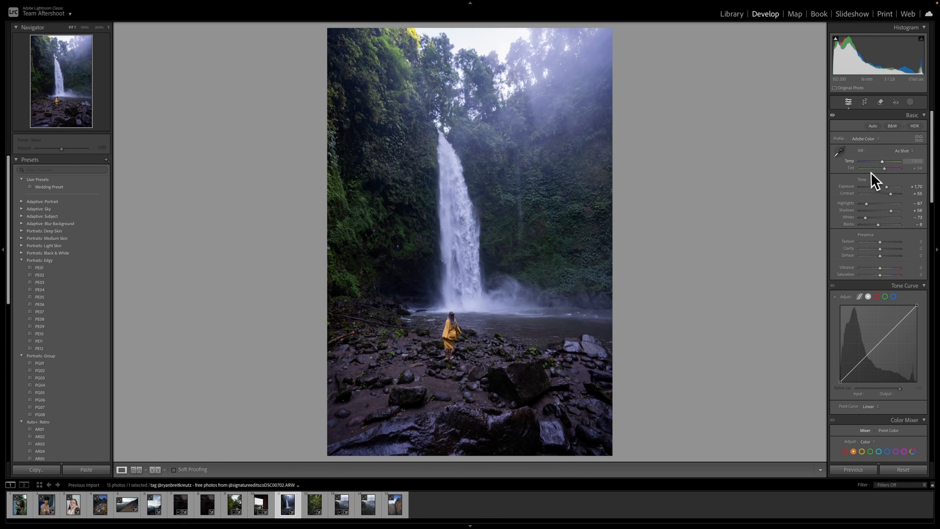
left_click_drag(882, 162, 893, 162)
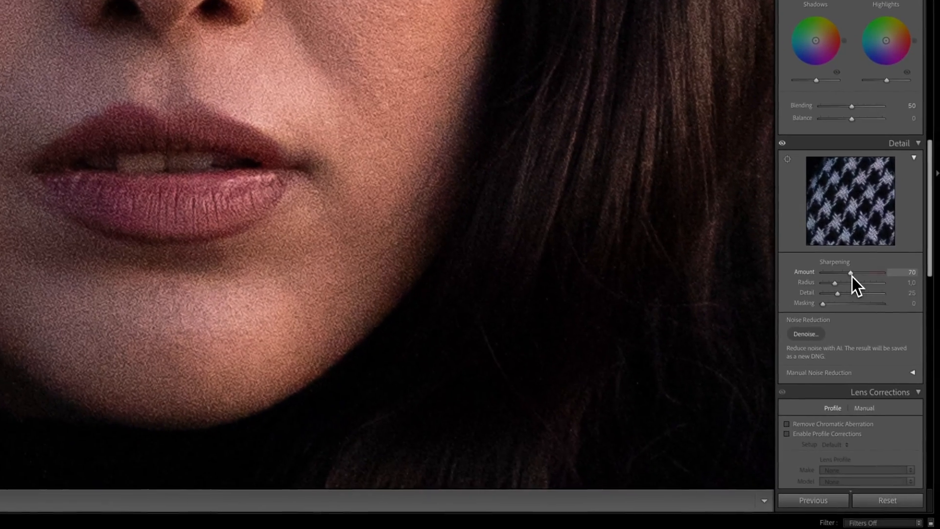
Sharpen the portrait more strongly (amount 70) with a smaller radius and set detail
left_click_drag(835, 279, 851, 279)
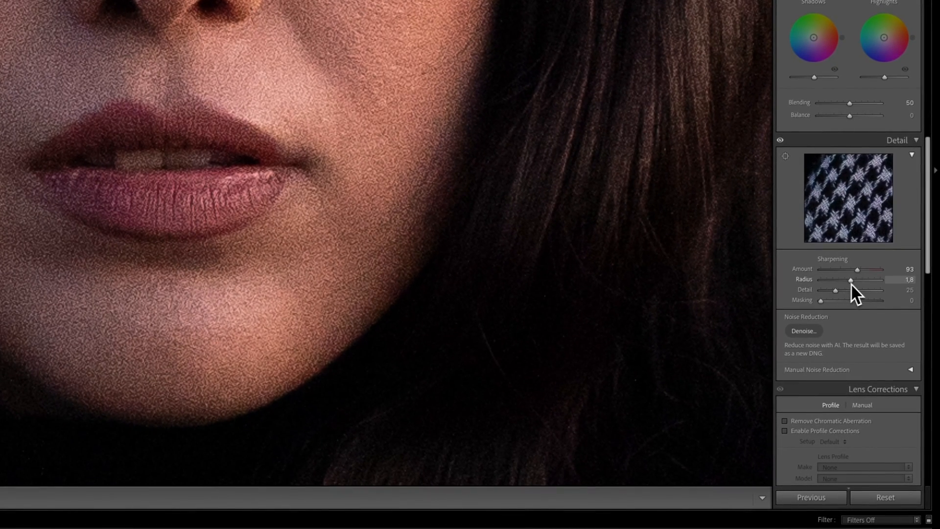
left_click_drag(850, 279, 829, 279)
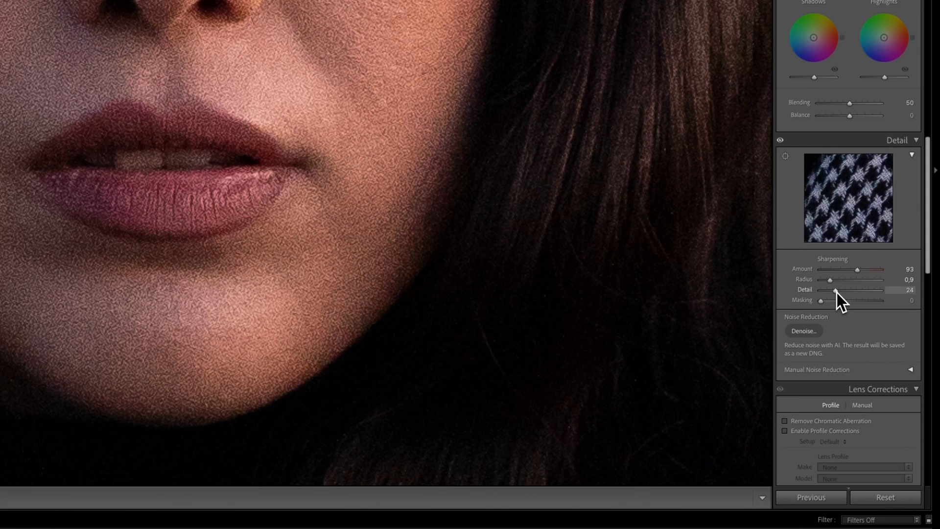
left_click(802, 330)
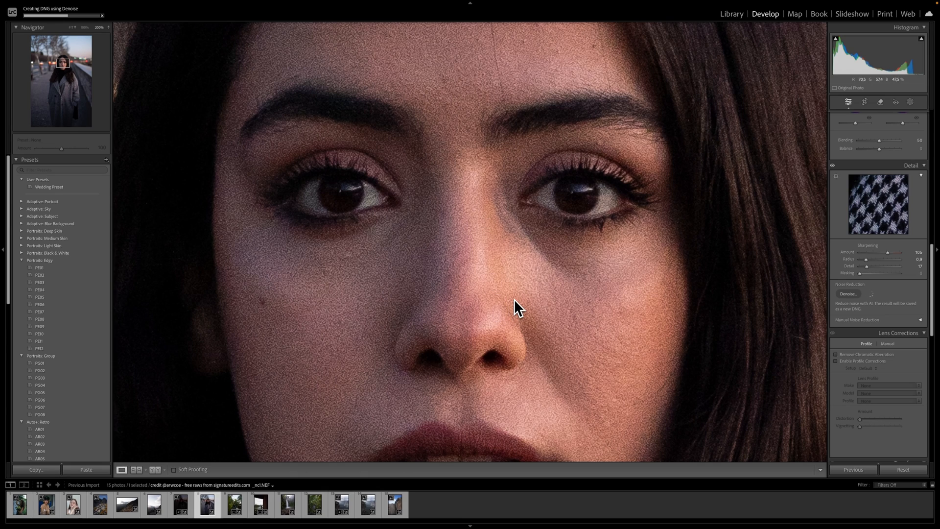
Create an AI-denoised enhanced DNG of the portrait and move to the hammock shot
left_click(848, 293)
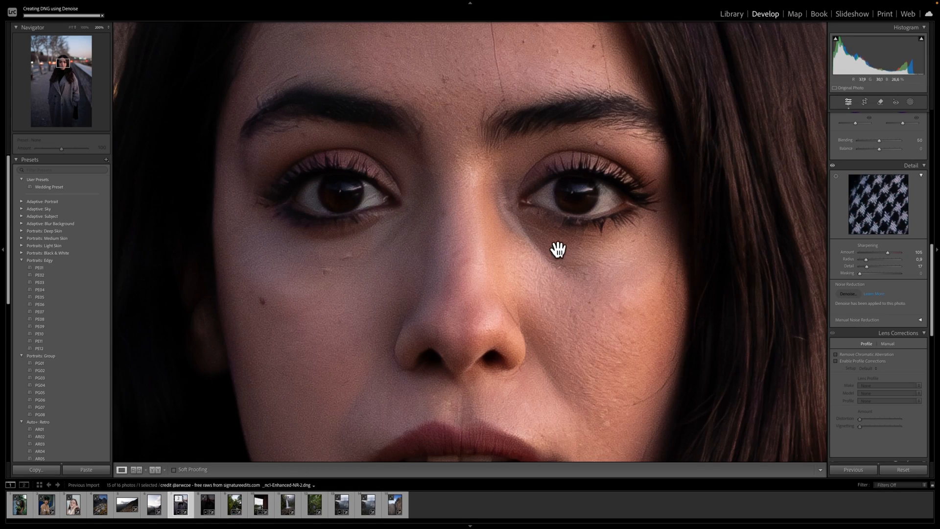
left_click(208, 503)
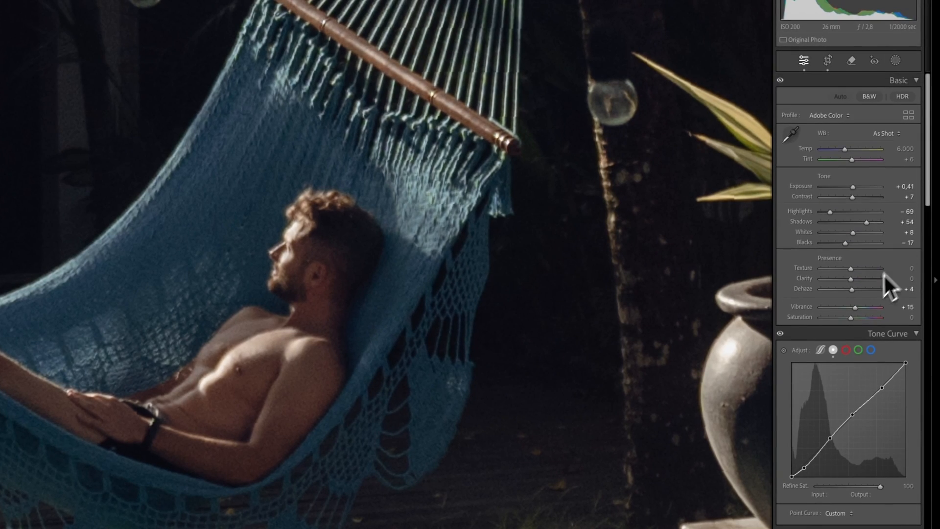
Add dehaze and a temperature tweak to the hammock photo, then lift the valley photo's tone curve
left_click_drag(851, 197, 862, 197)
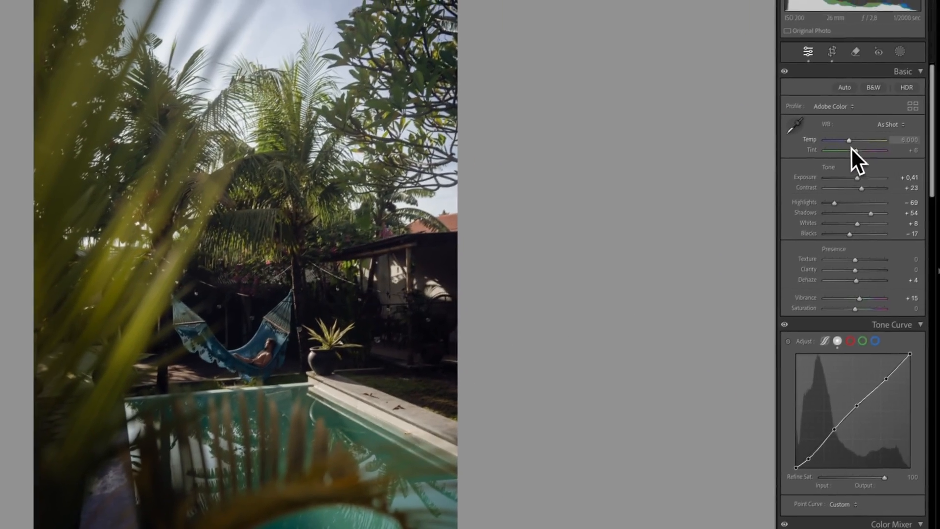
left_click_drag(848, 150, 853, 149)
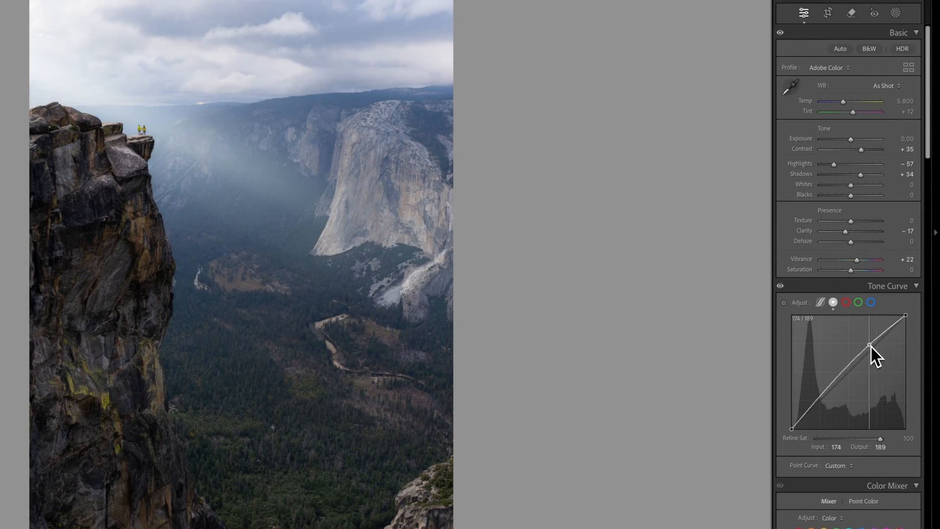
left_click_drag(872, 346, 825, 395)
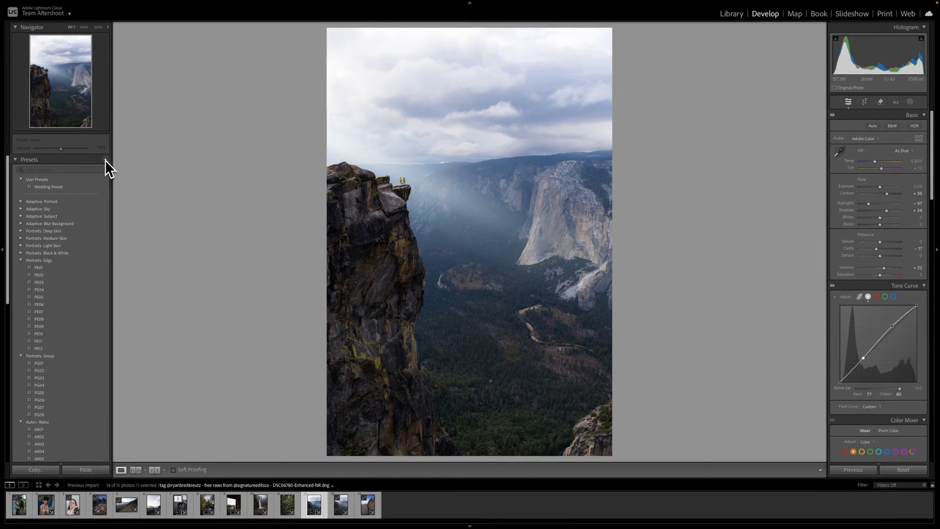
Create a develop preset named Mountain Range Outdoor Cloudy without detail and lens corrections
left_click(106, 160)
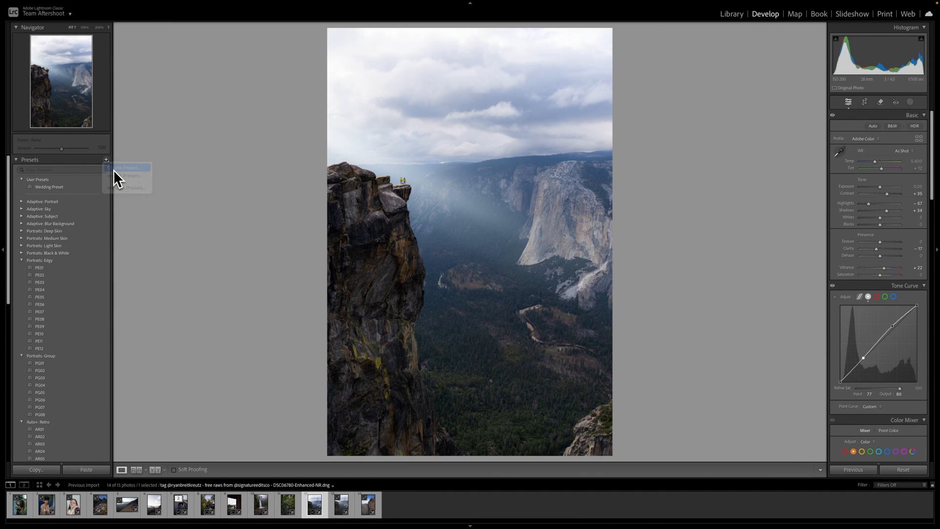
left_click(126, 167)
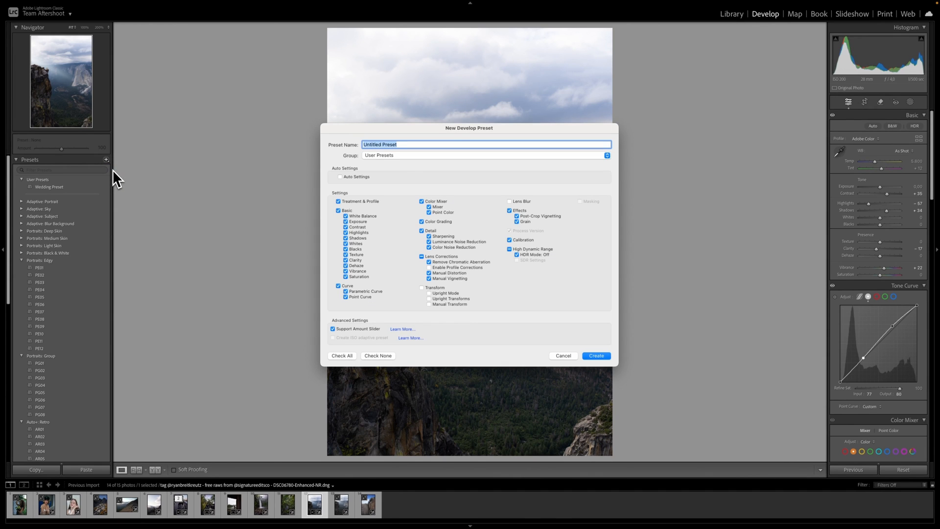
type("Mountain Range Outdoor Cloudy")
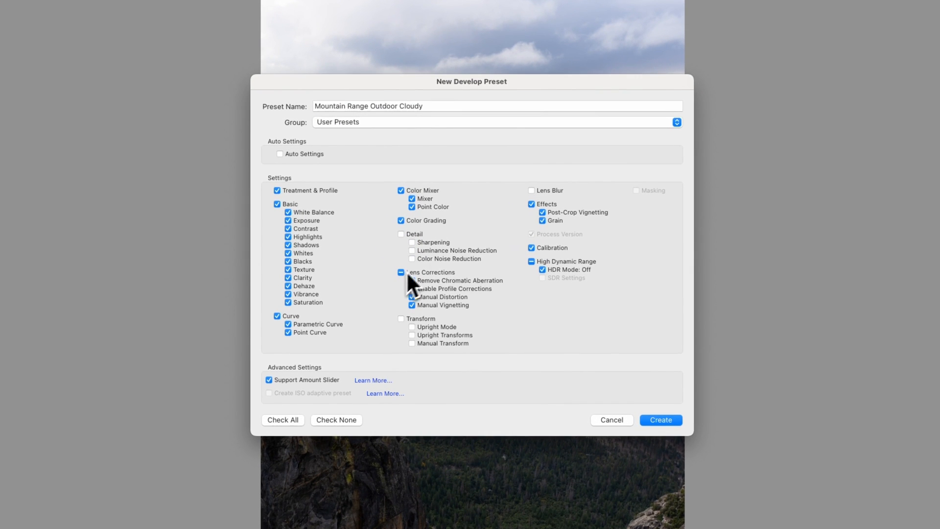
left_click(660, 420)
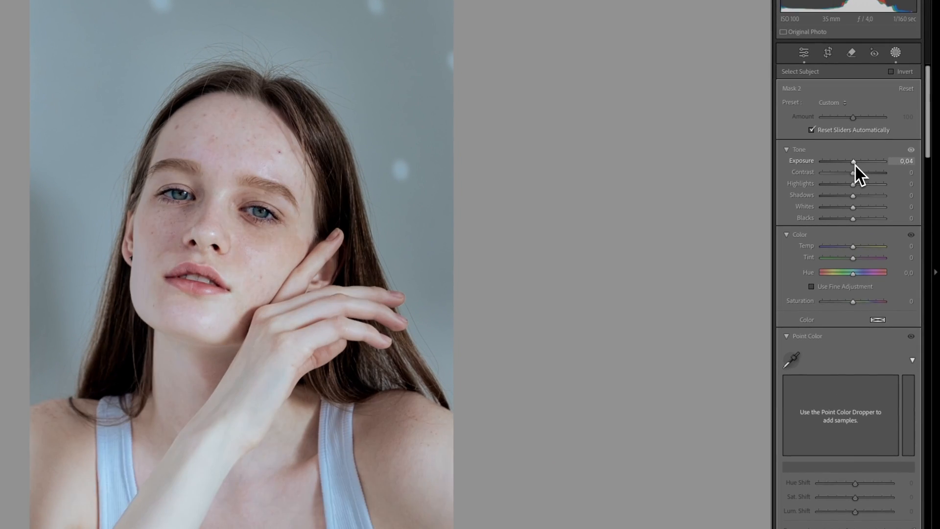
Darken the subject mask's exposure and slightly warm its colour temperature
left_click_drag(836, 184, 882, 184)
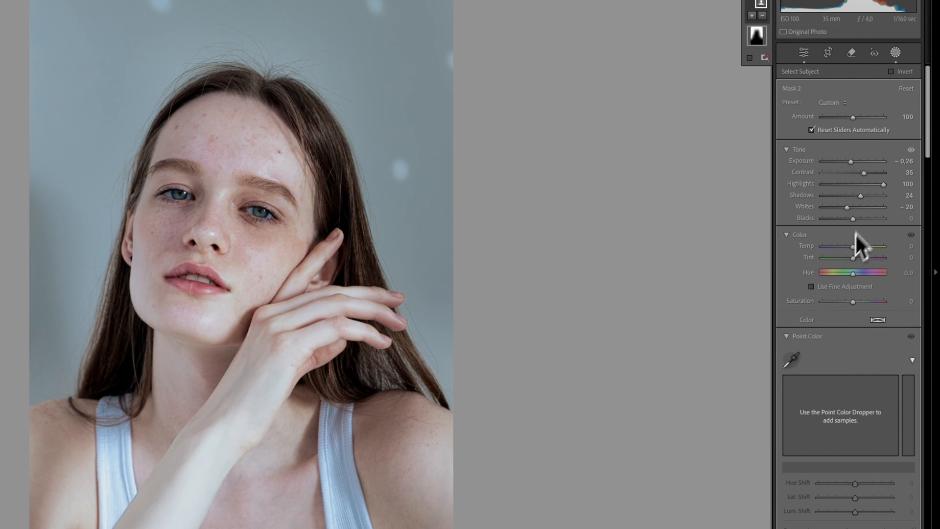
left_click_drag(853, 246, 856, 245)
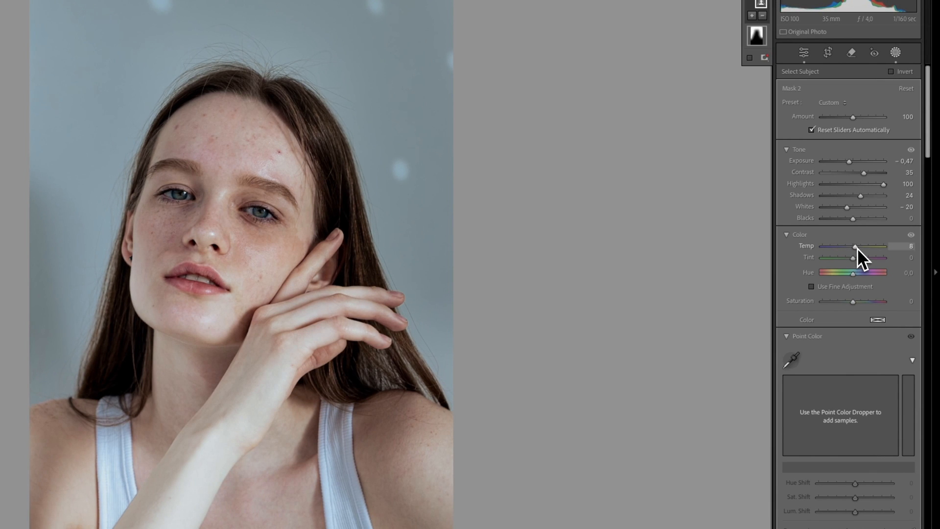
left_click_drag(852, 258, 855, 258)
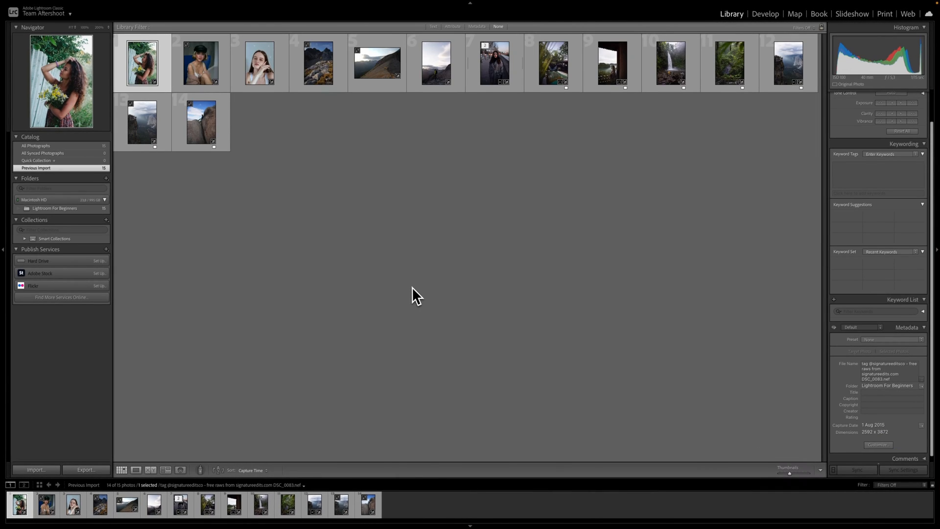
Open the yellow-flowers portrait in Develop, checking it in Library loupe on the way
left_click(765, 14)
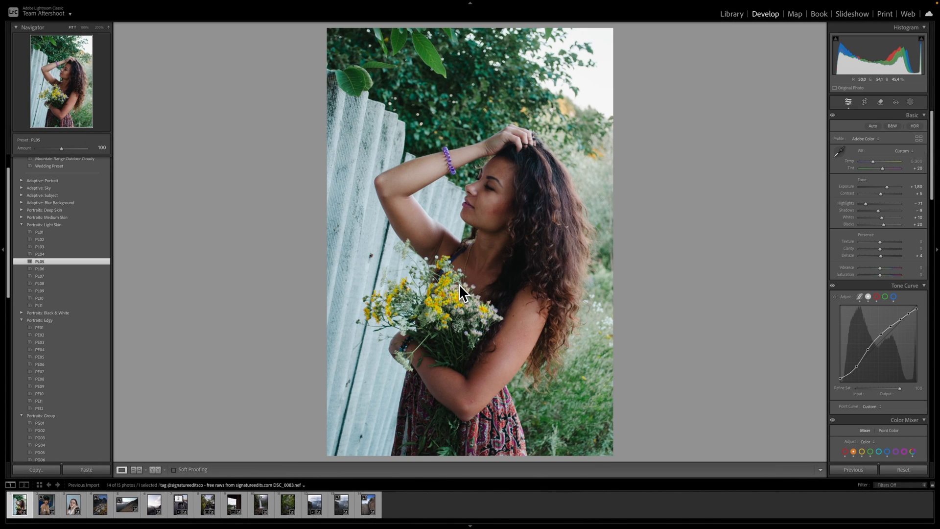
left_click(730, 14)
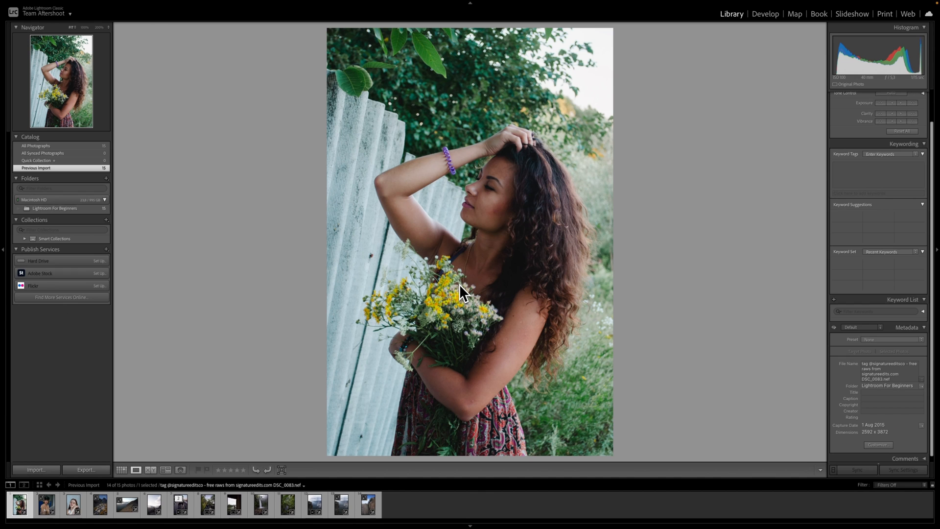
left_click(765, 13)
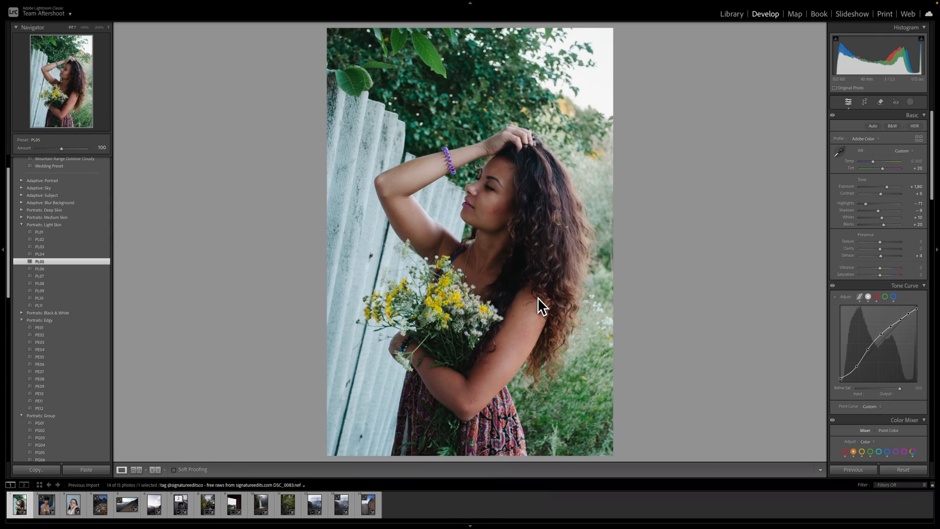